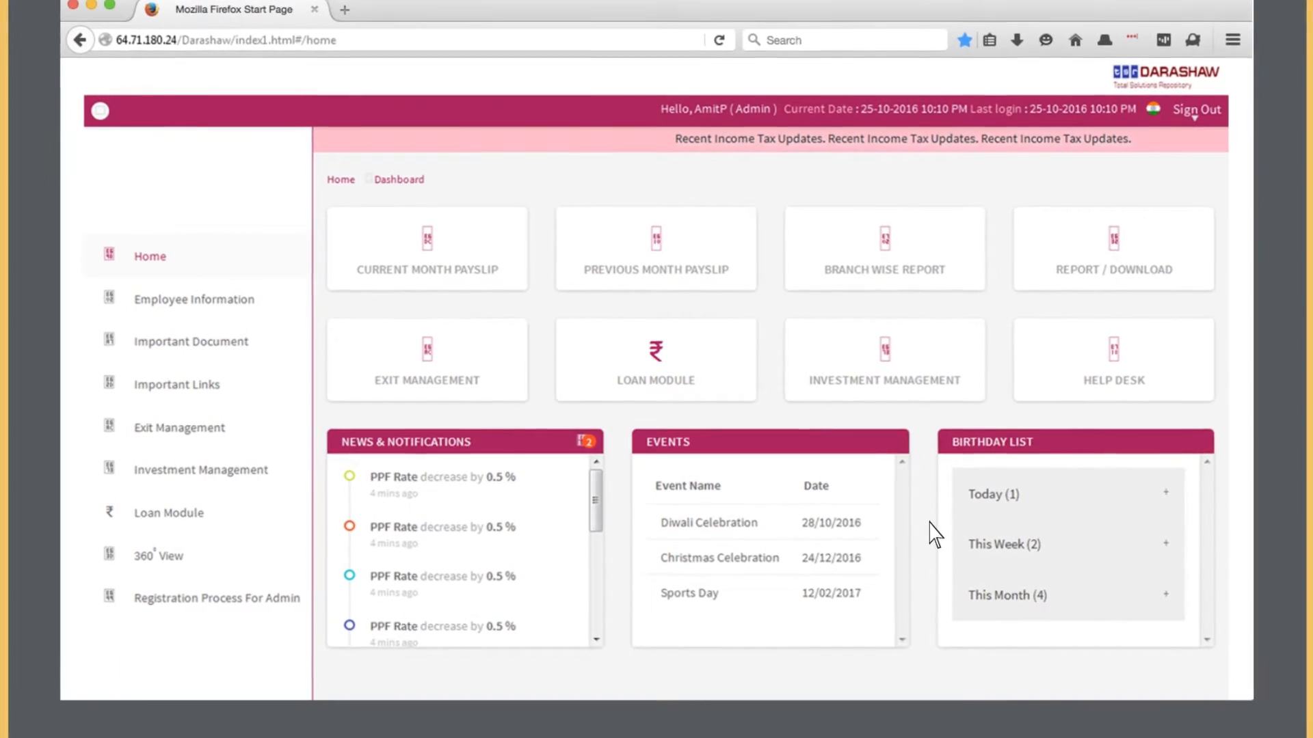
# Sign out of the admin dashboard, returning to the login screen with credentials filled in
pyautogui.click(1195, 109)
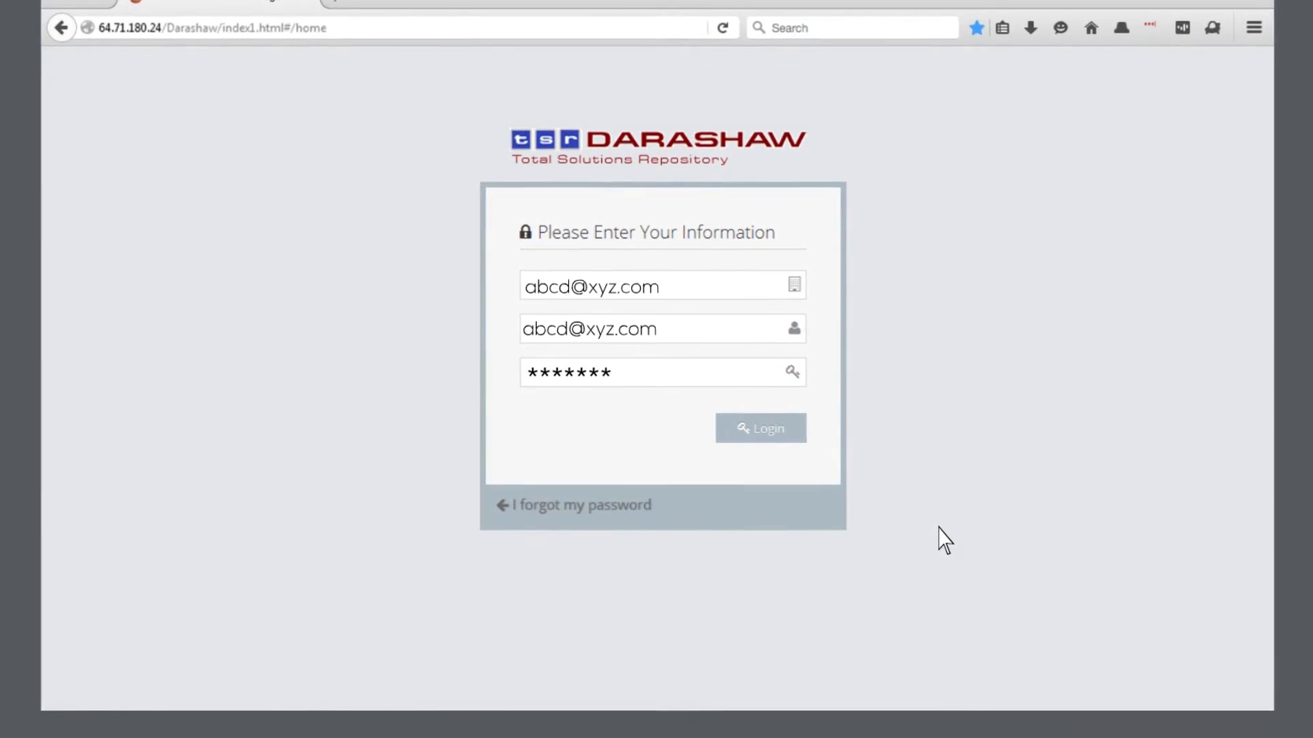